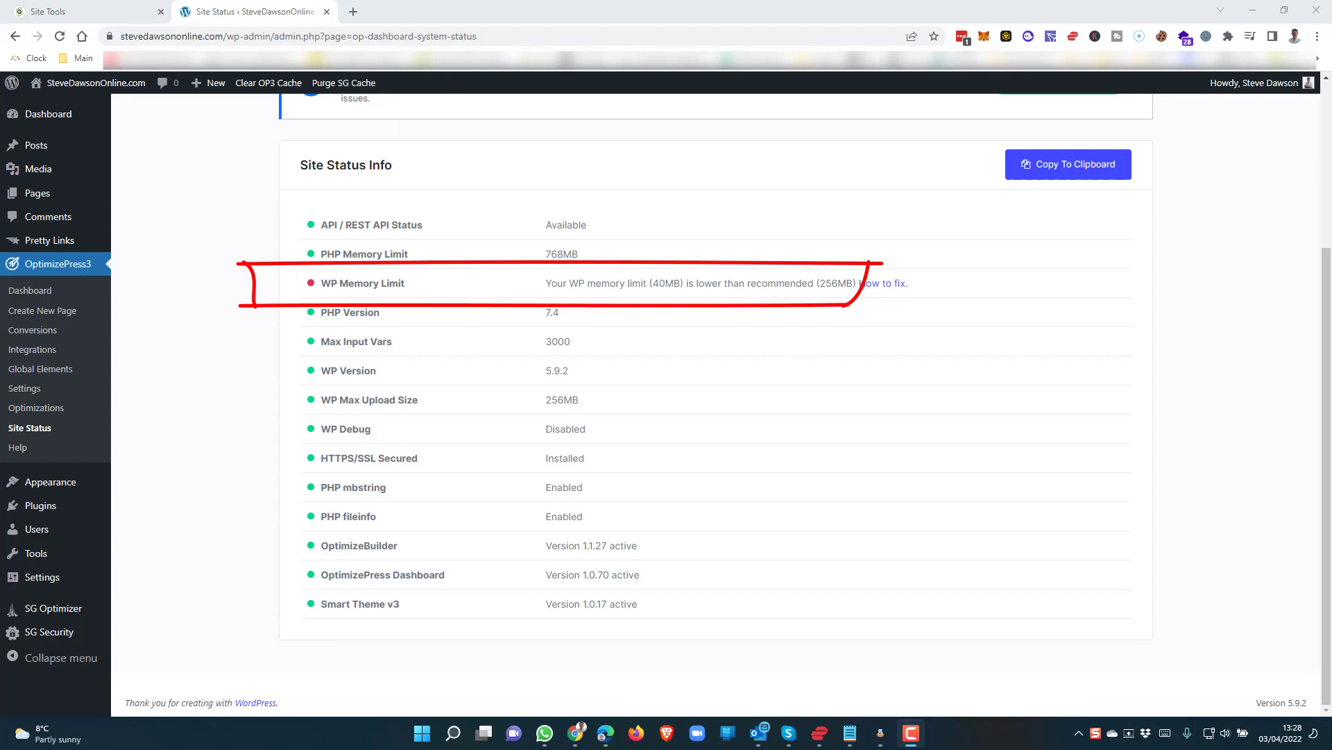
Step: Switch from the 40MB memory-limit warning to the SiteGround Site Tools tab
click(51, 11)
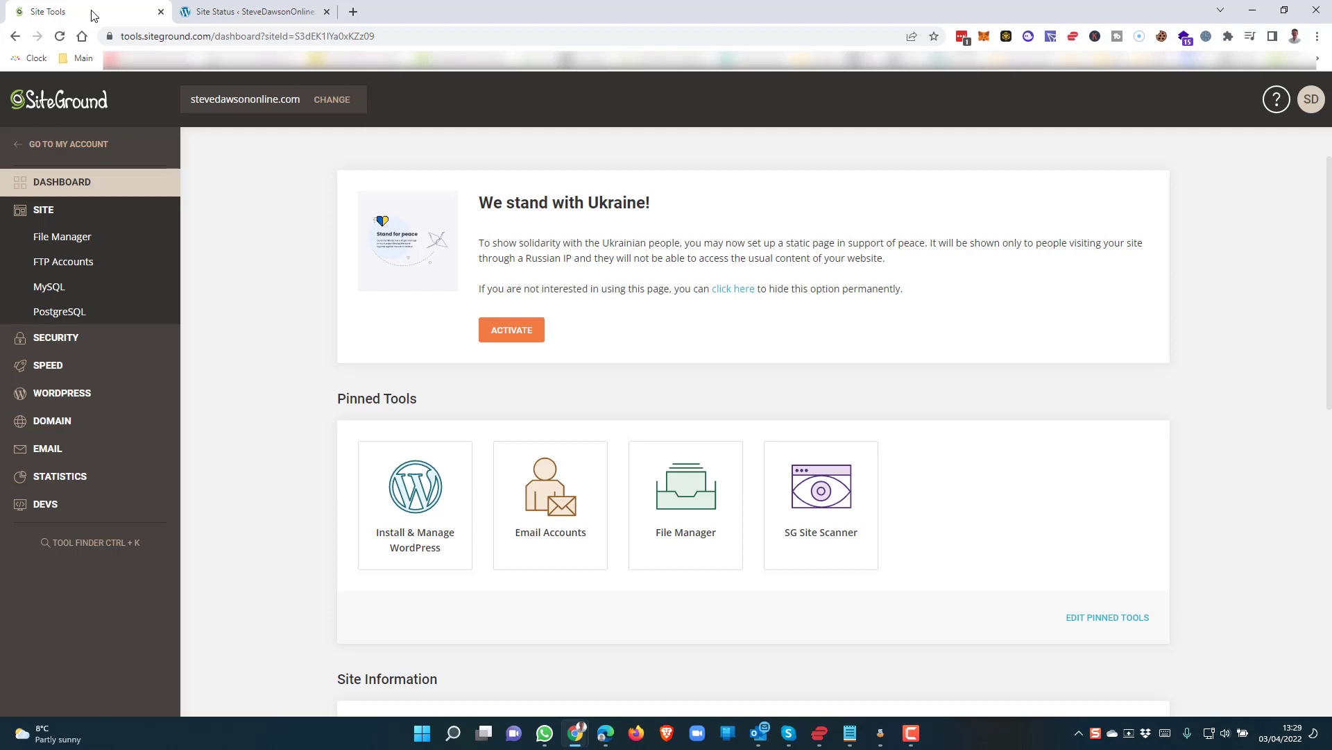
Step: Open File Manager, expand public_html and select wp-config.php
click(61, 236)
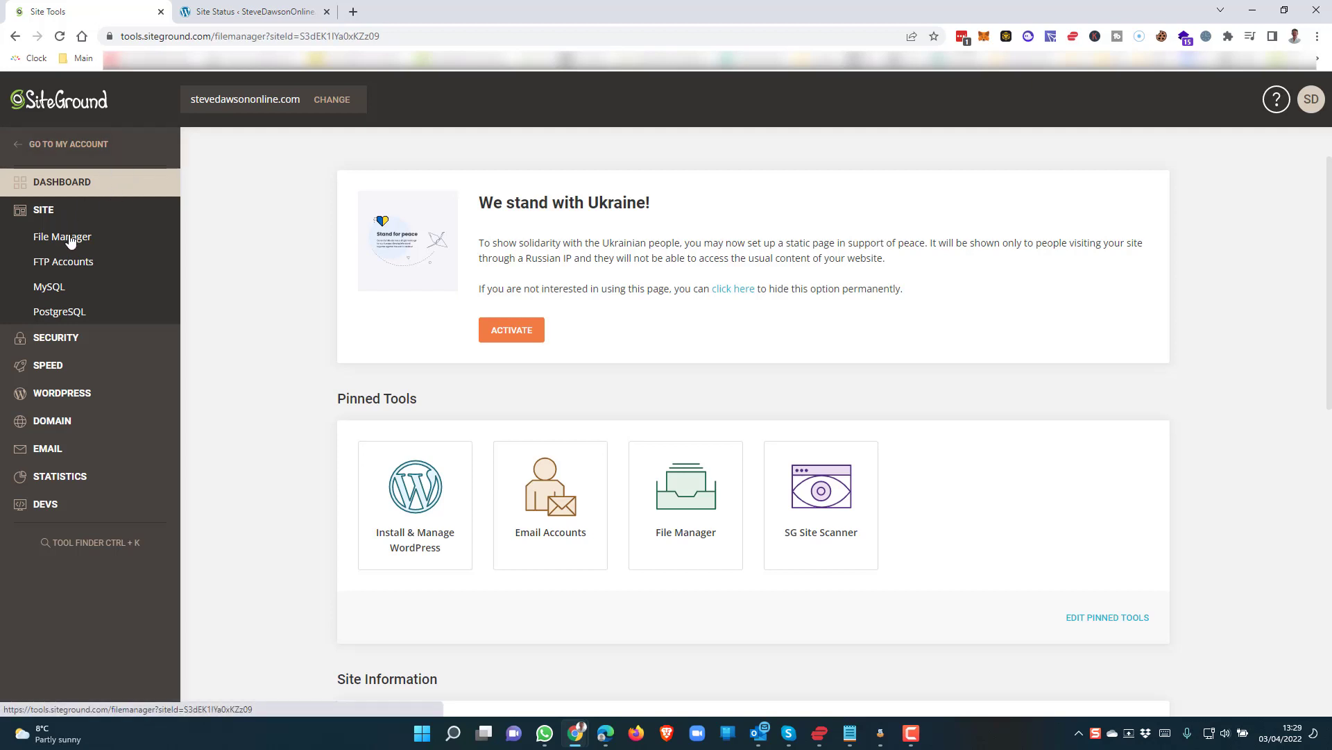
click(62, 236)
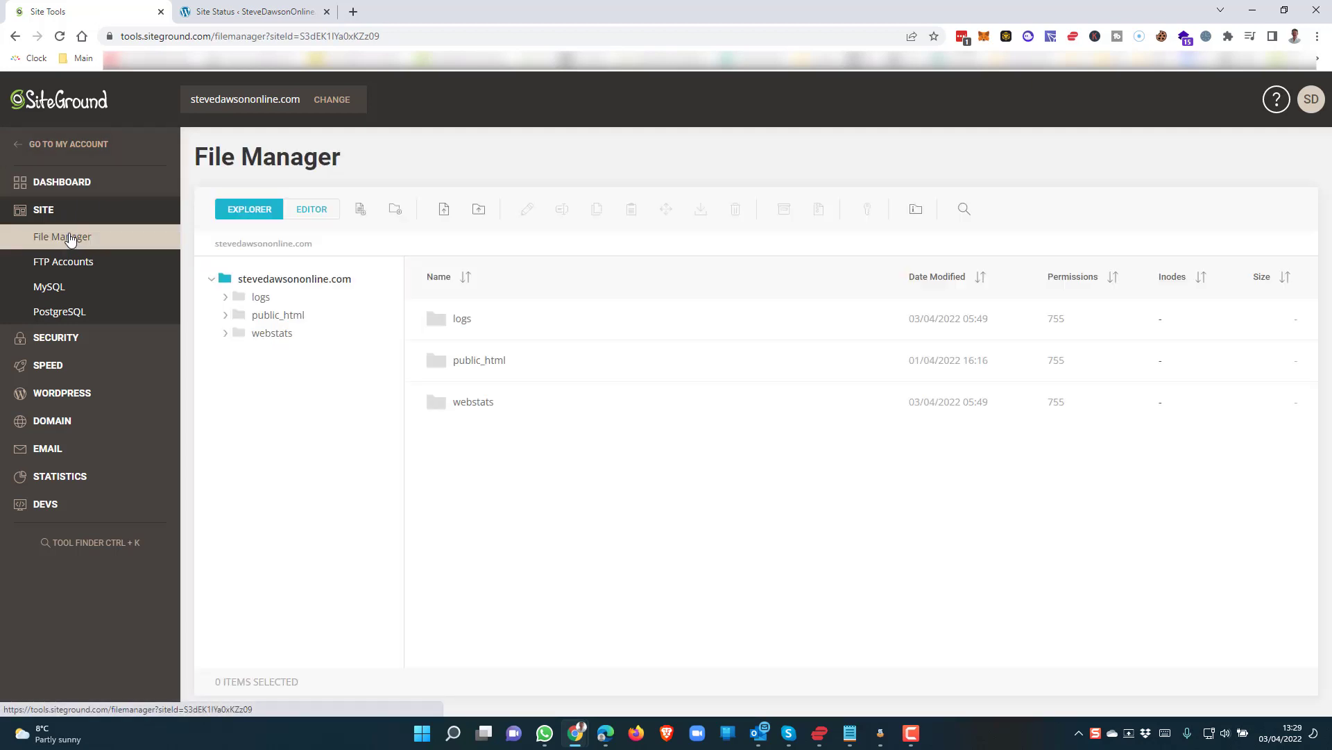
click(278, 314)
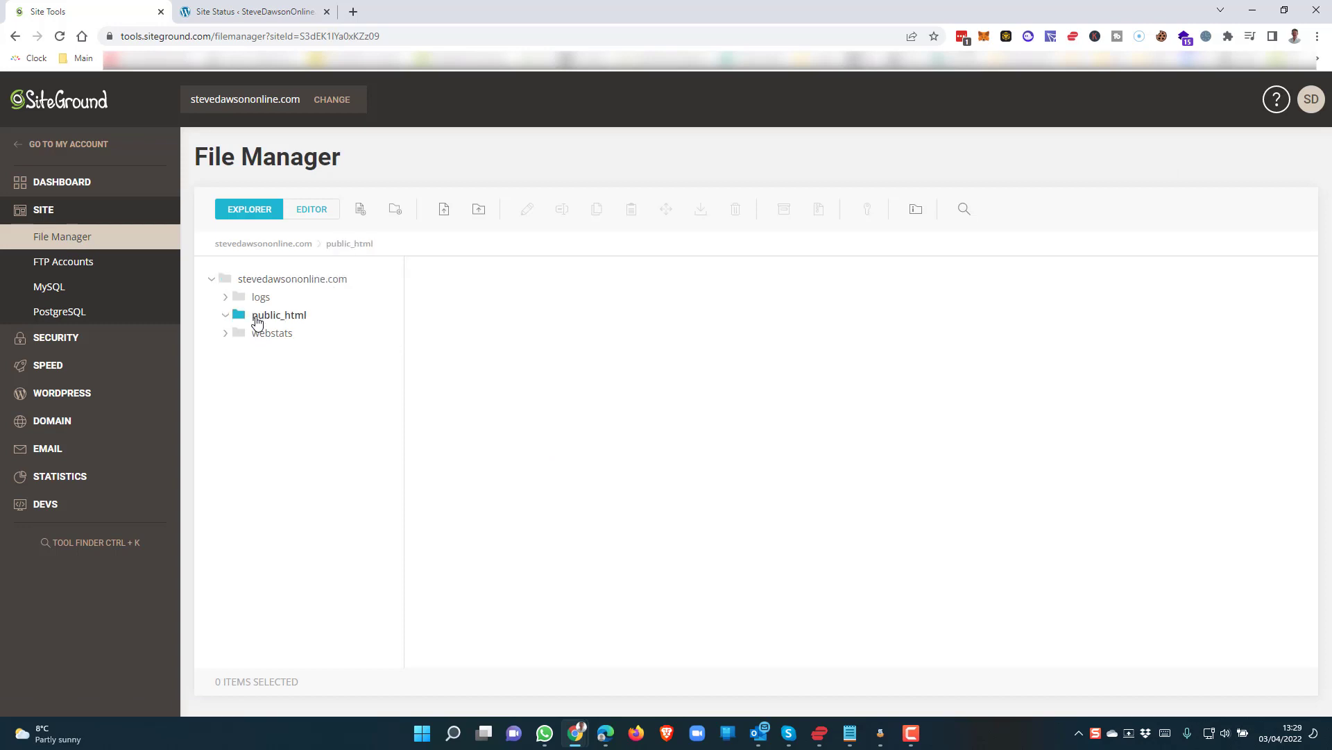
click(279, 314)
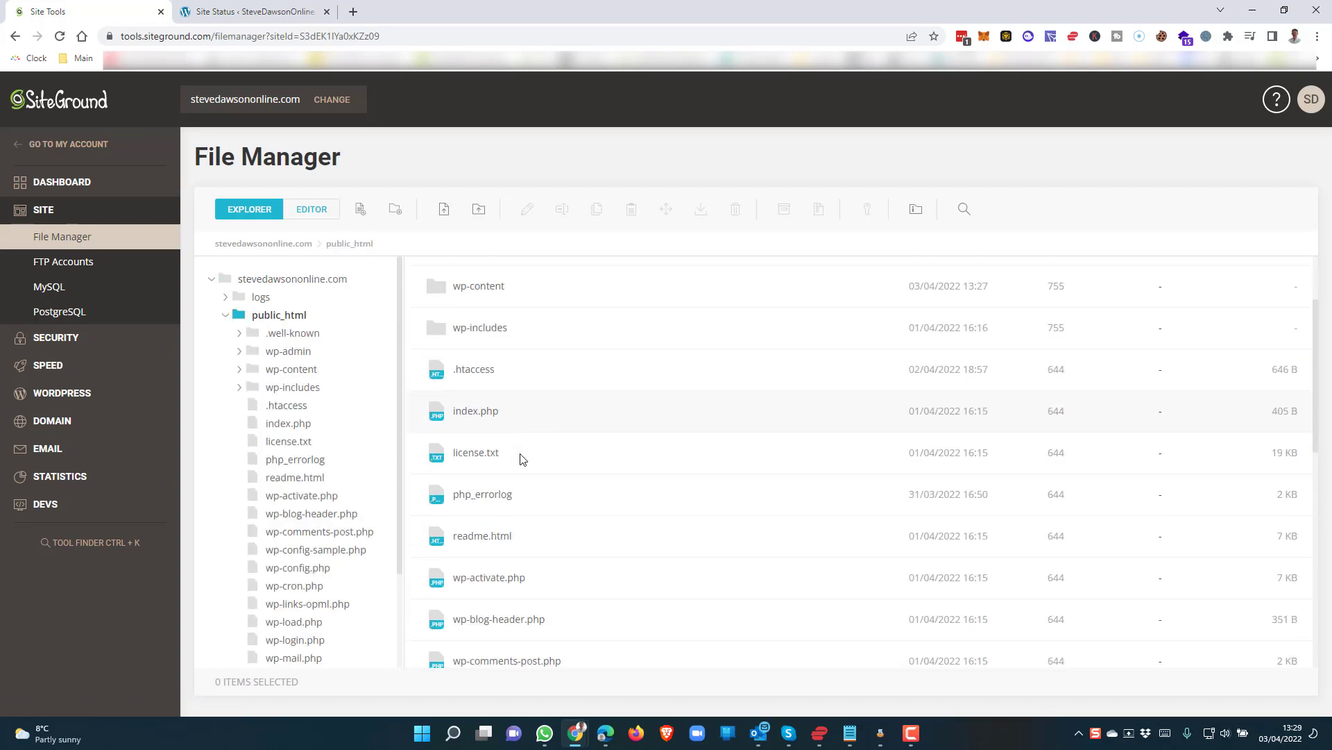
scroll(down, 3)
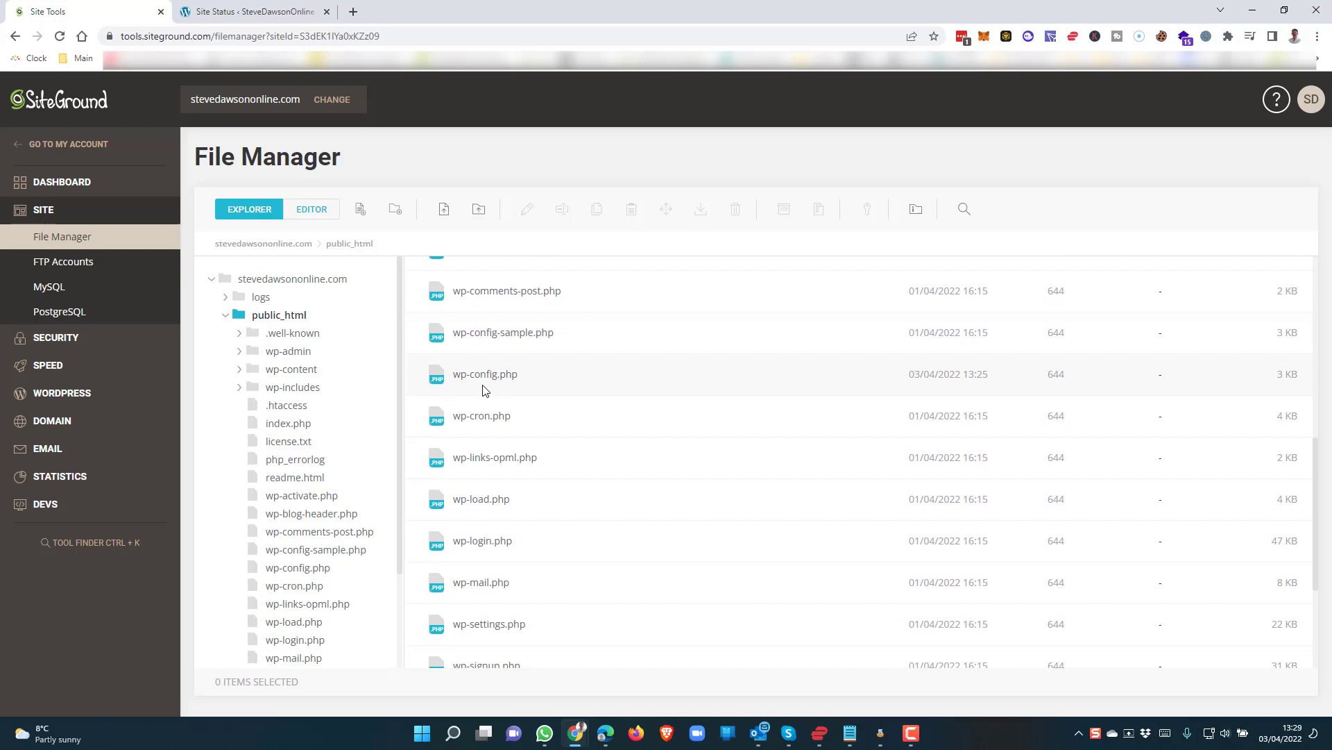
click(485, 374)
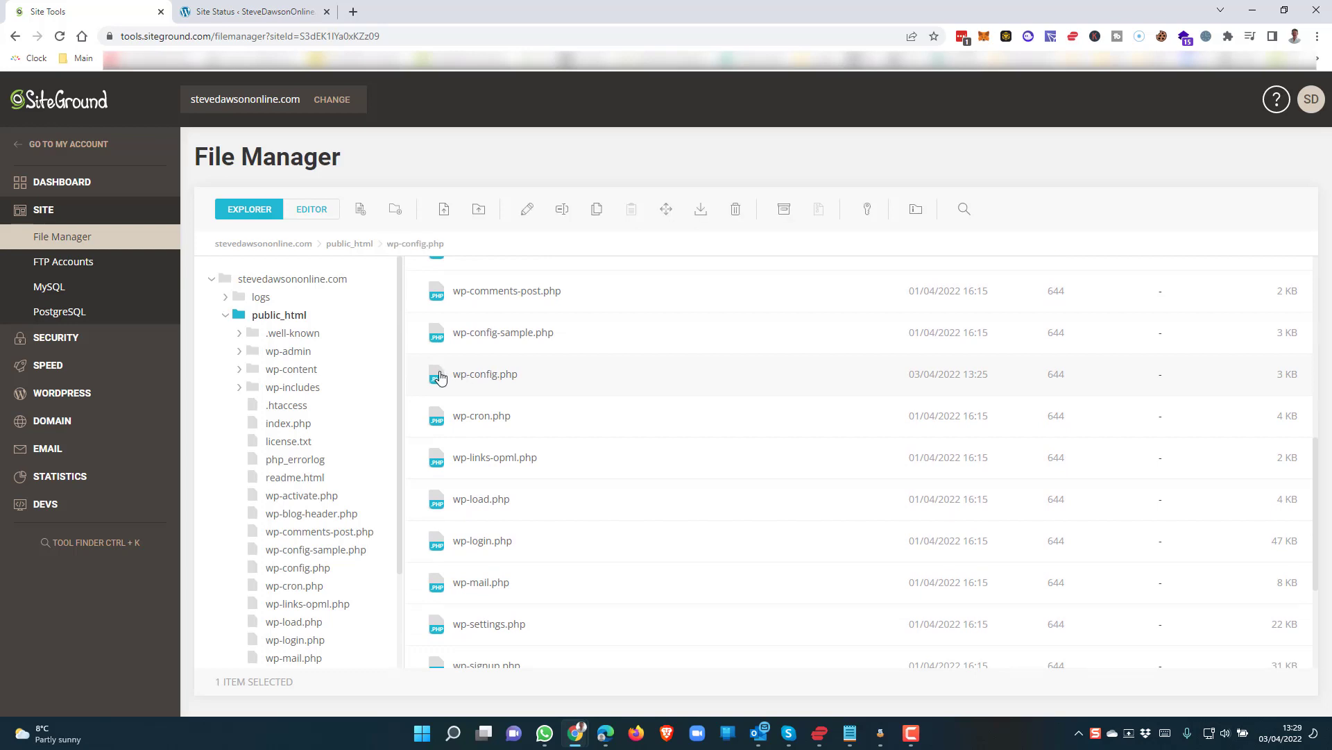
mouse_move(511, 389)
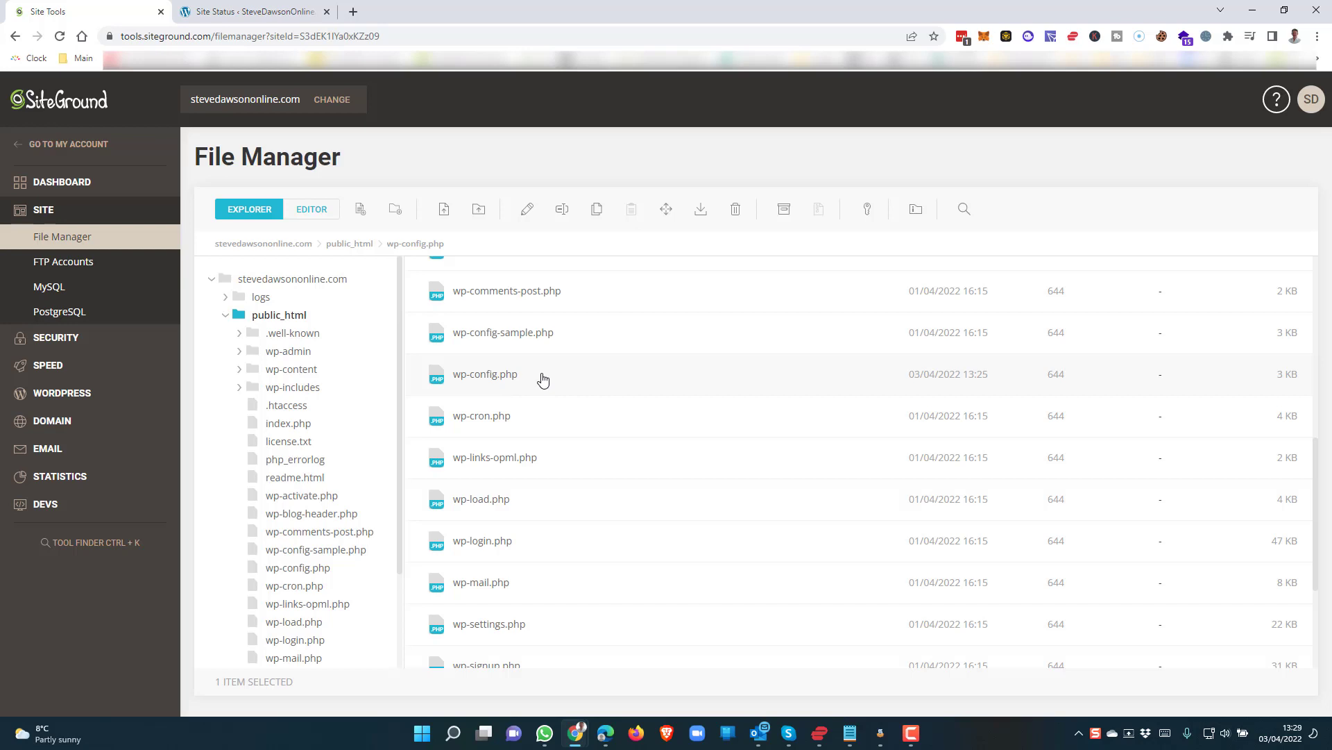
Step: Open wp-config.php in the editor and scroll to the 'Add any custom values' comment
right_click(484, 374)
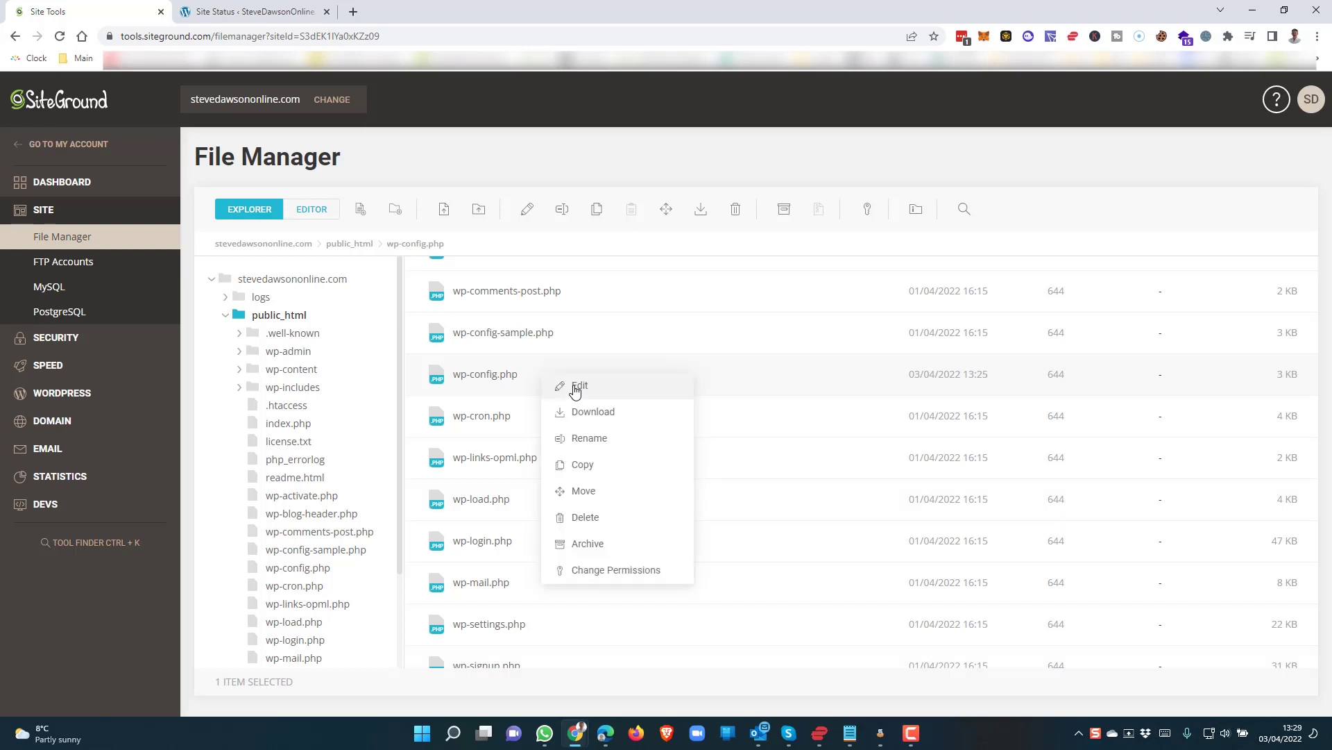
click(579, 385)
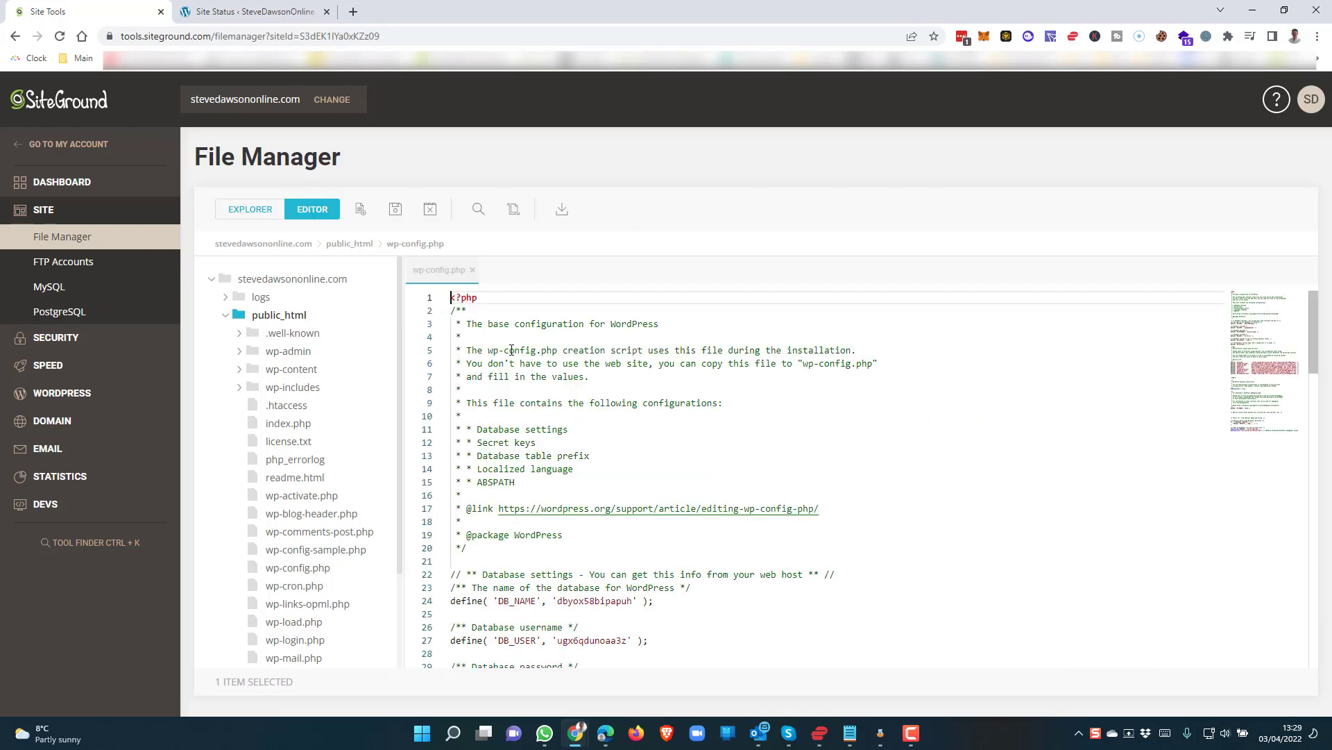
scroll(down, 3)
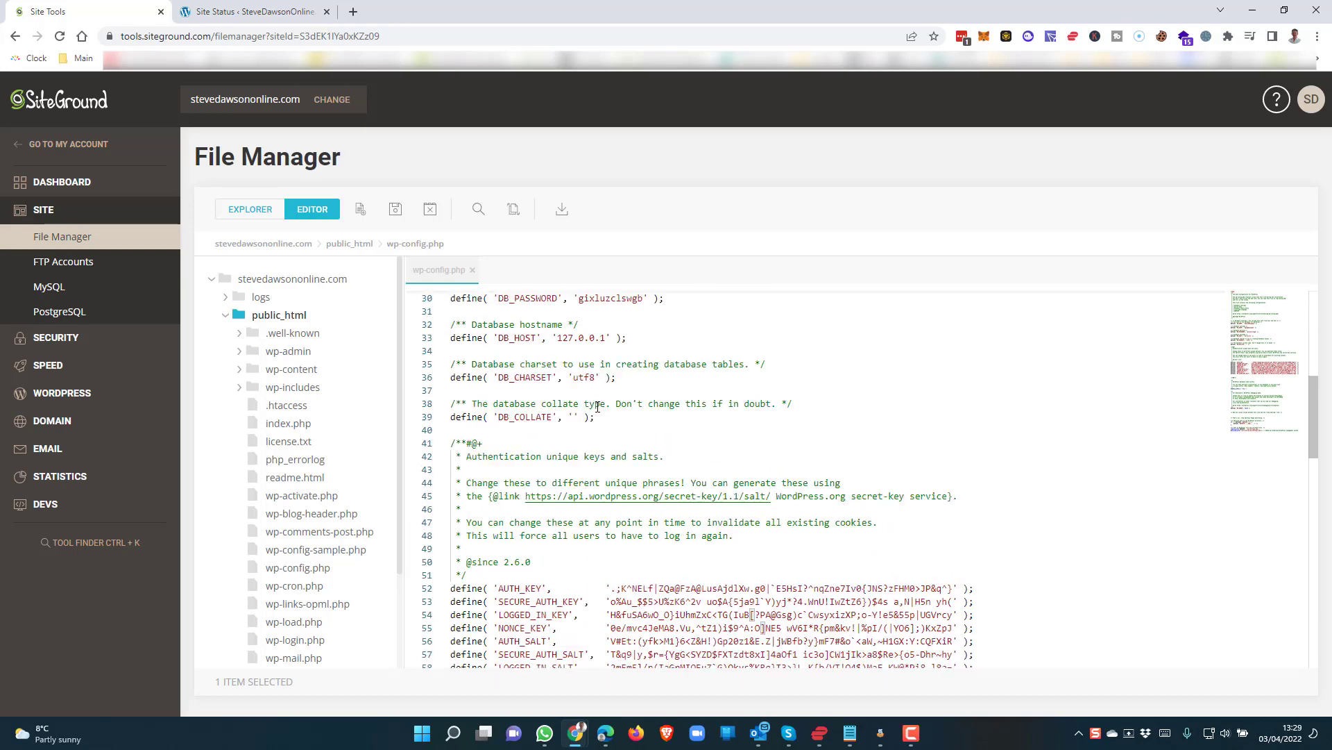
scroll(down, 3)
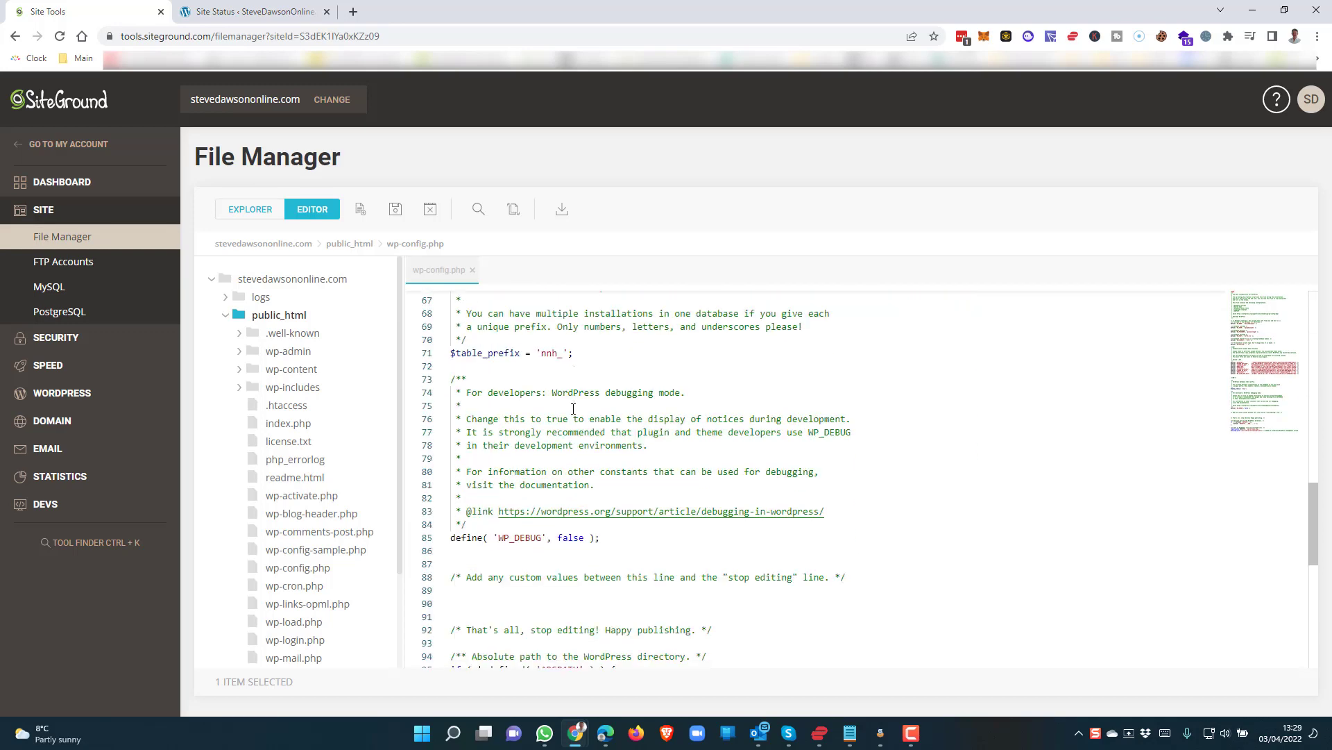
scroll(down, 3)
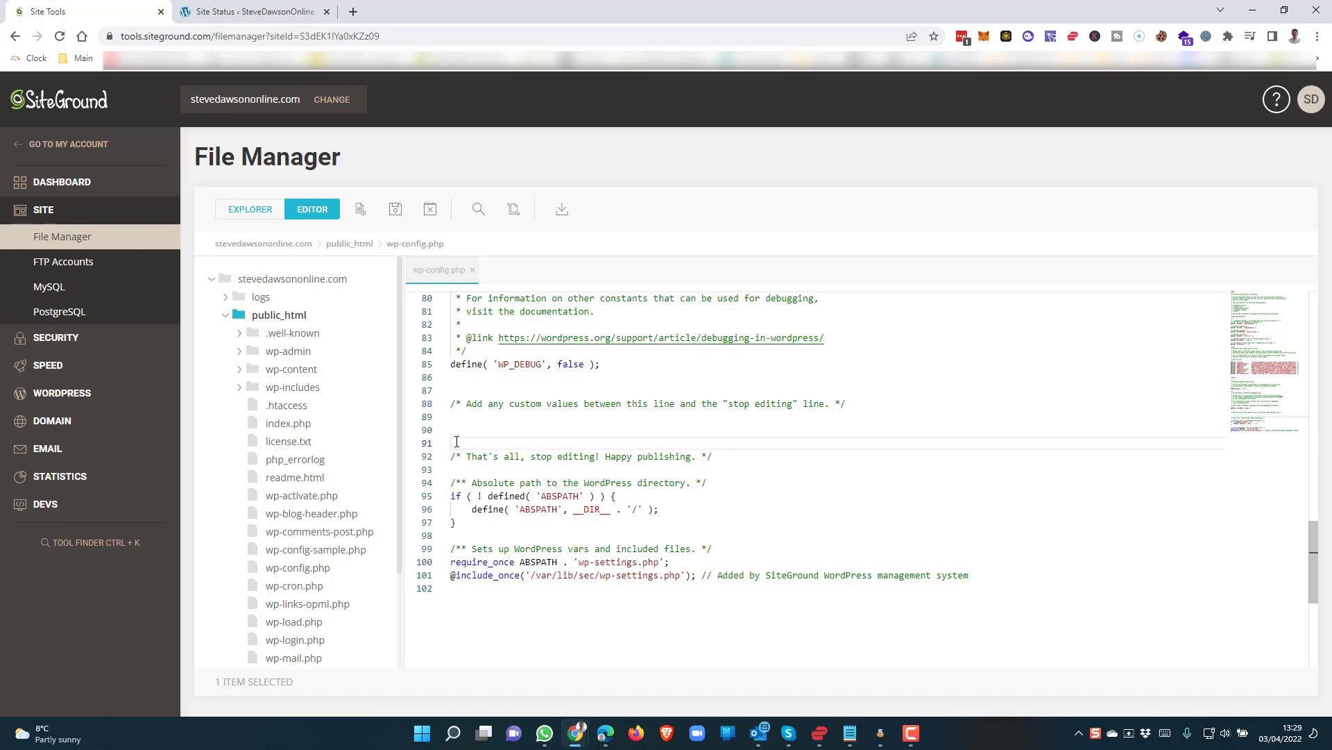
Step: Add define( 'WP_MEMORY_LIMIT', '512M' ); to wp-config.php, save, and return to Site Status
text(define( 'WP_MEMORY_LIMIT', '512M' );)
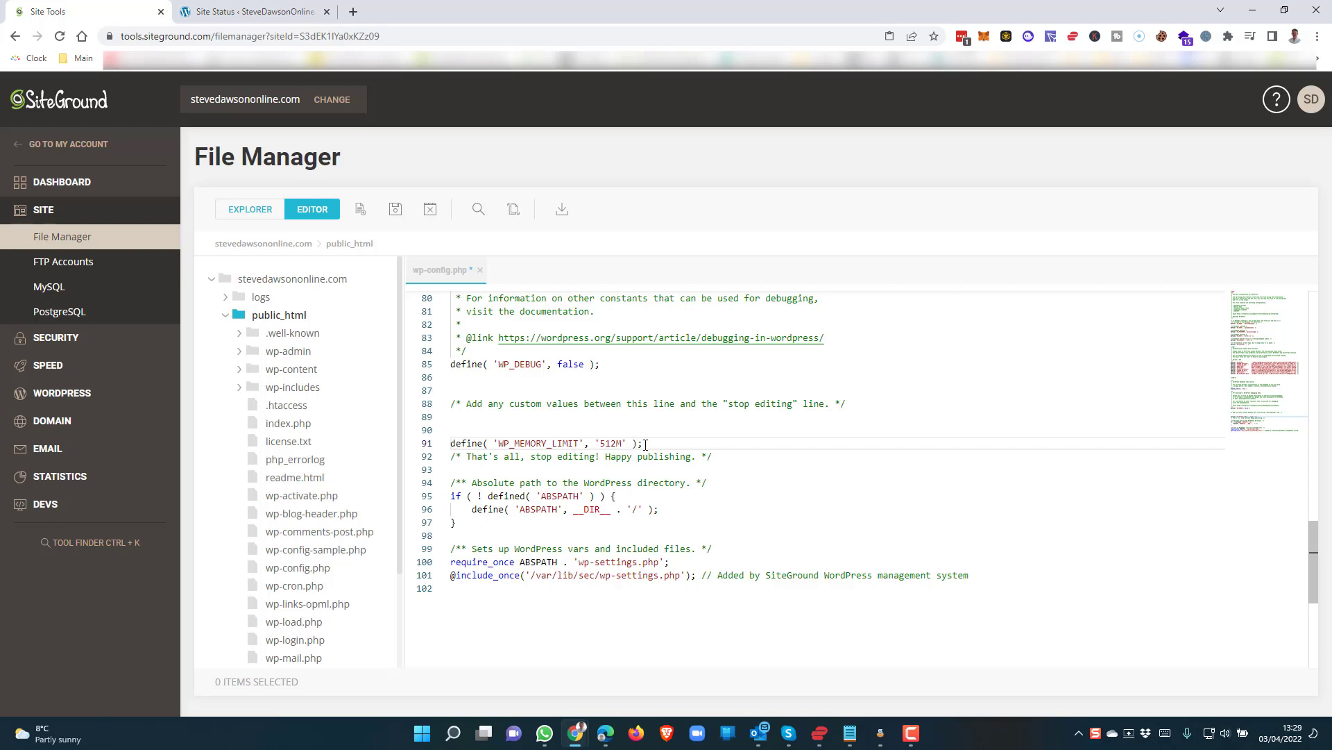
mouse_move(394, 209)
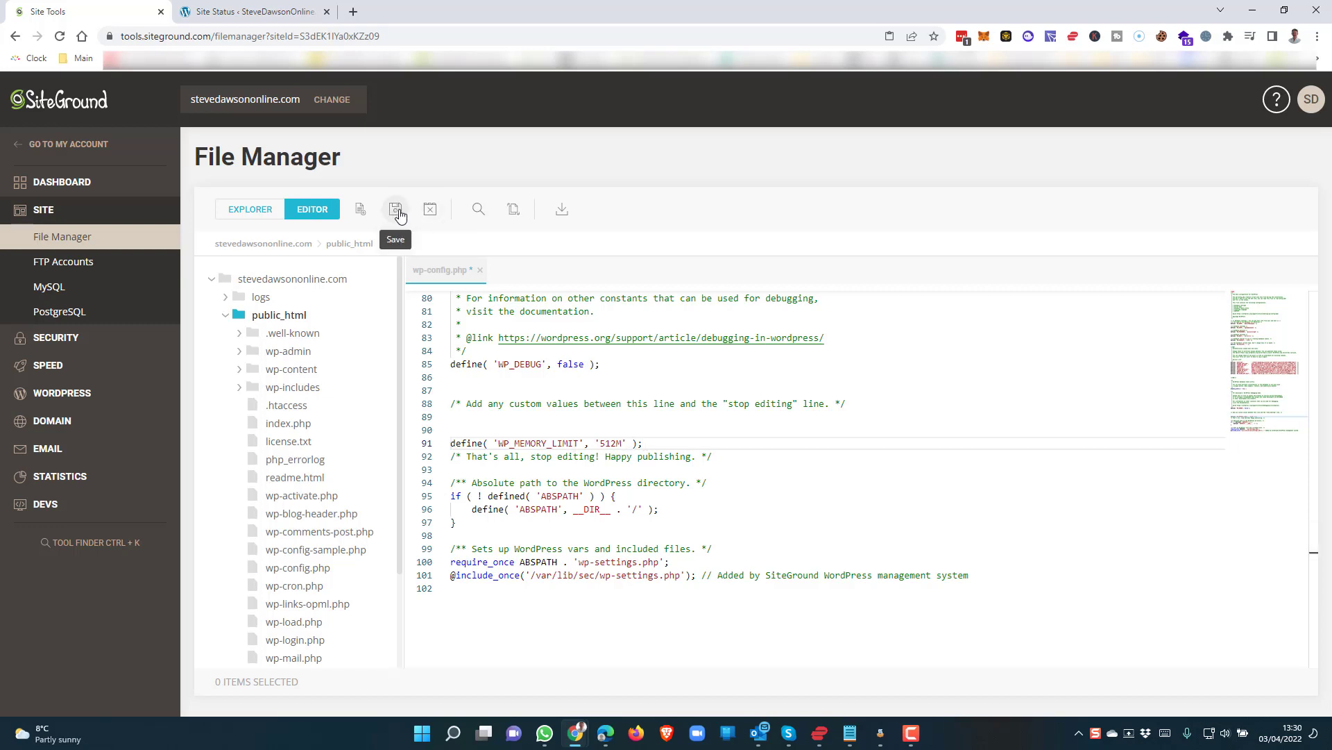
click(395, 209)
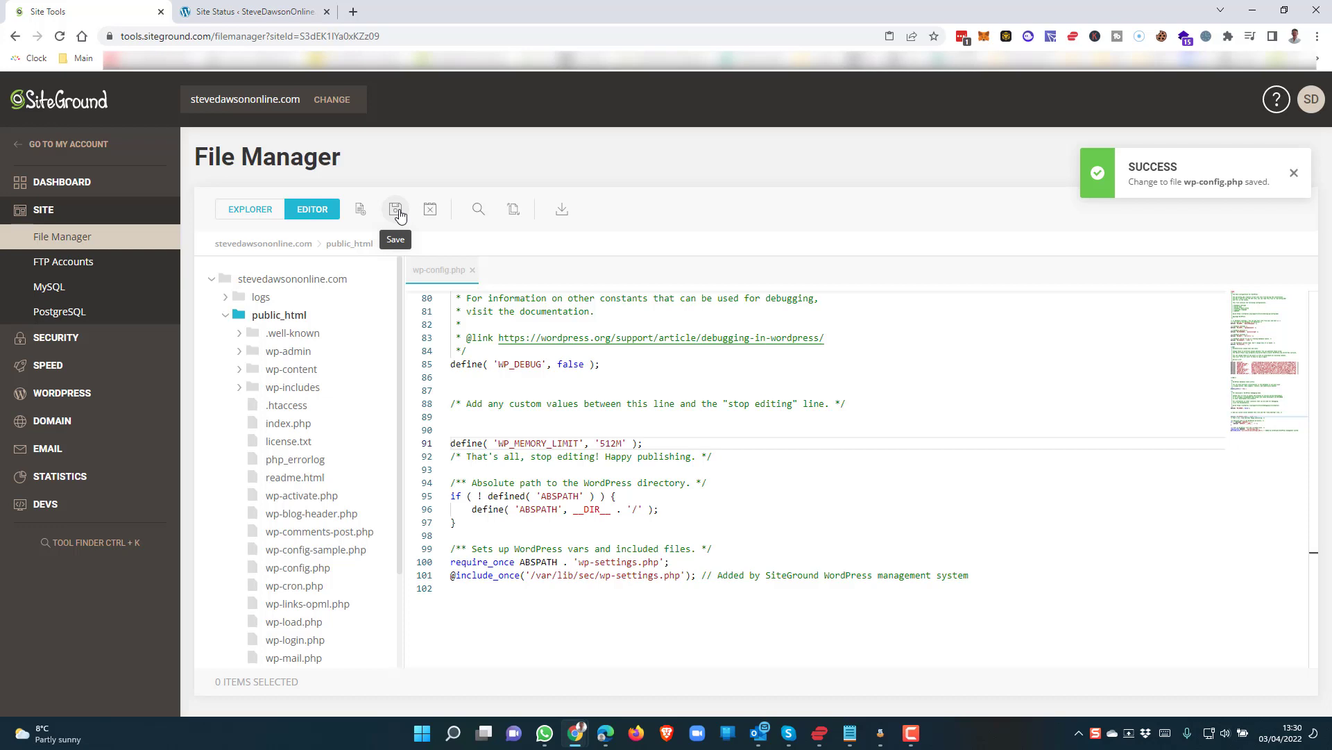
click(252, 11)
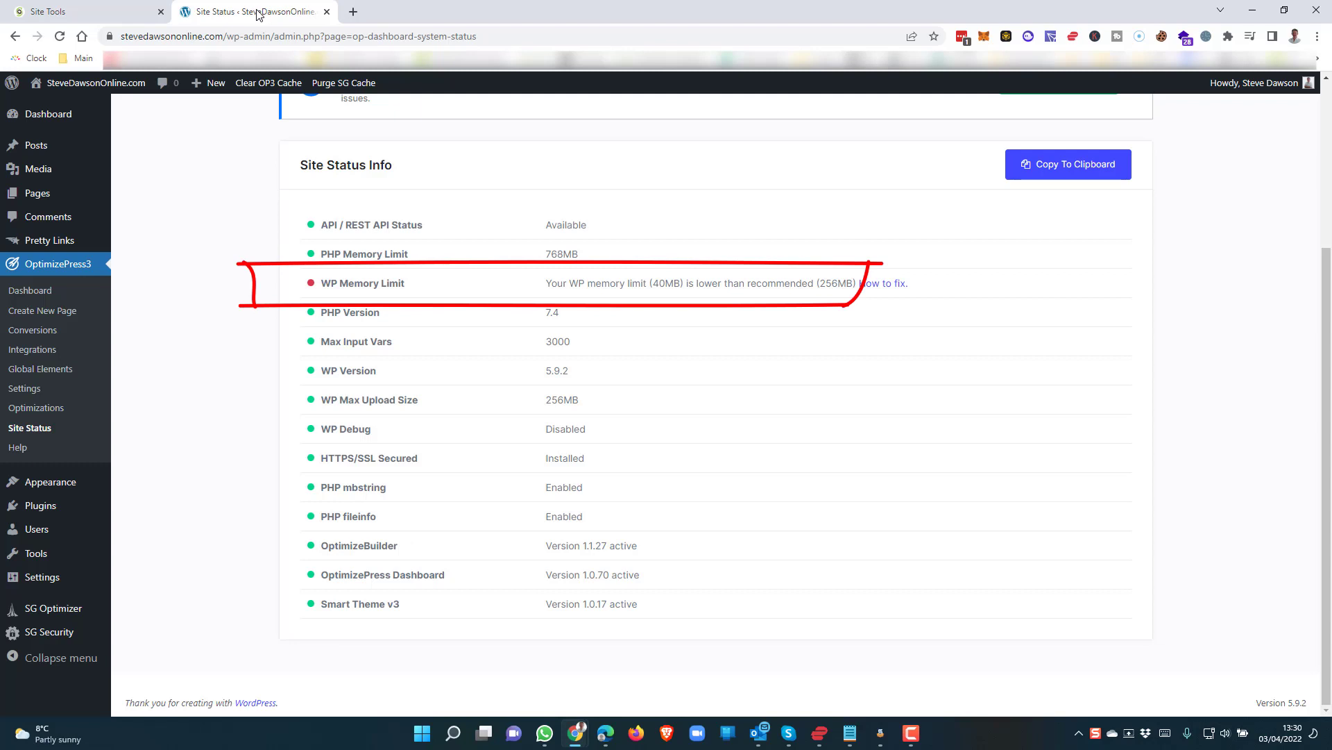
mouse_move(83, 49)
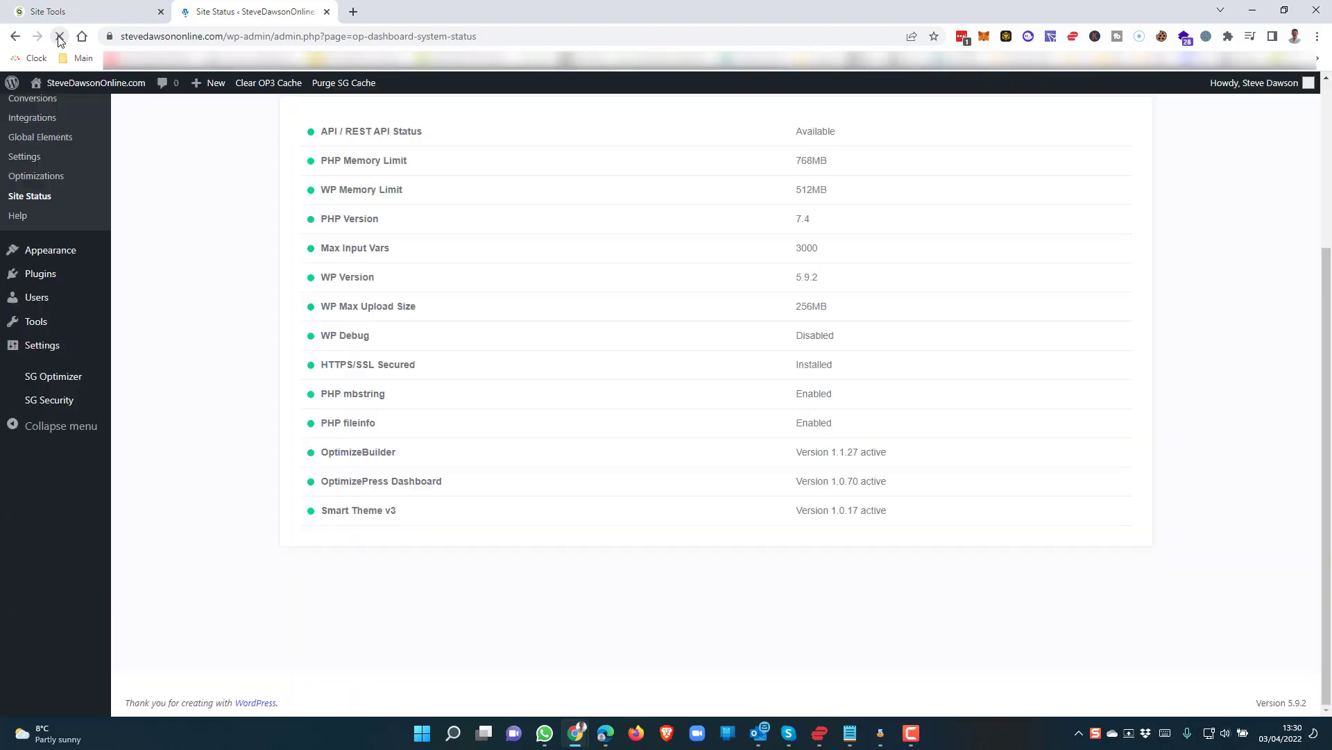
Step: Reload Site Status to confirm the WP Memory Limit reads 512MB
click(59, 35)
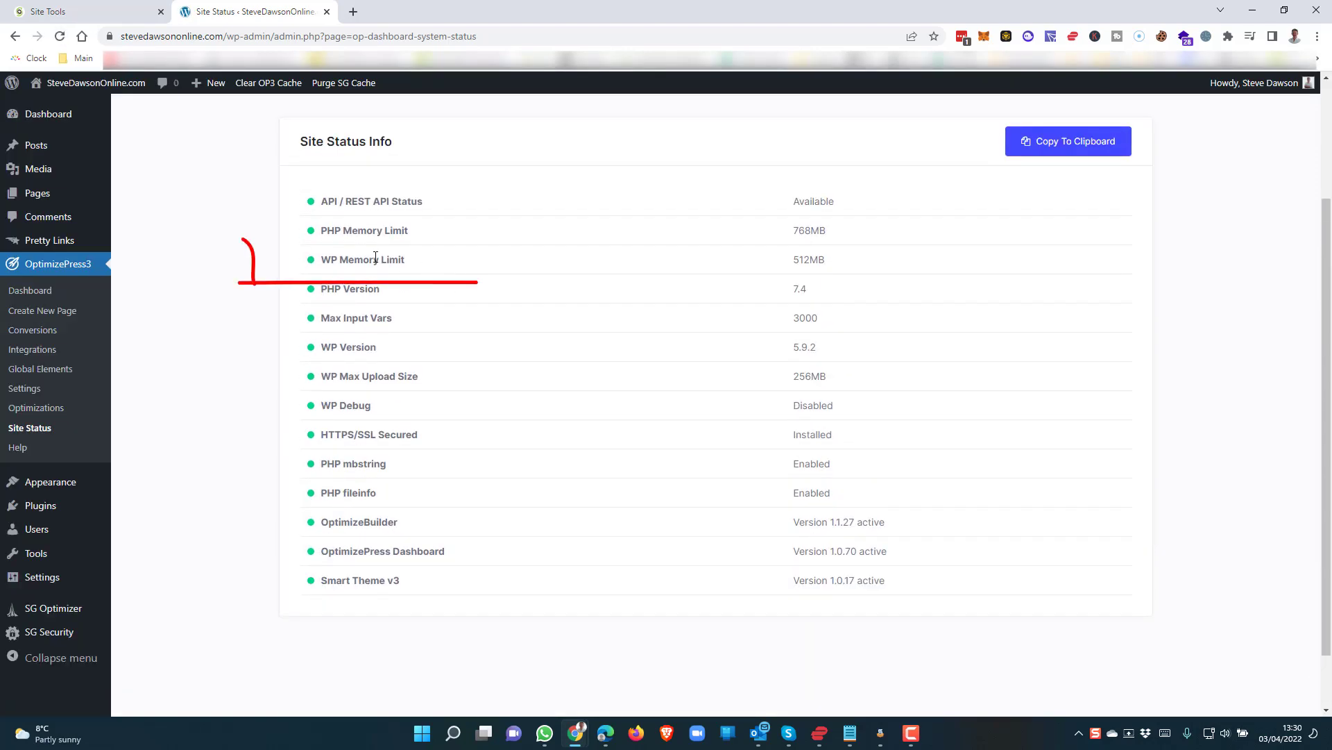